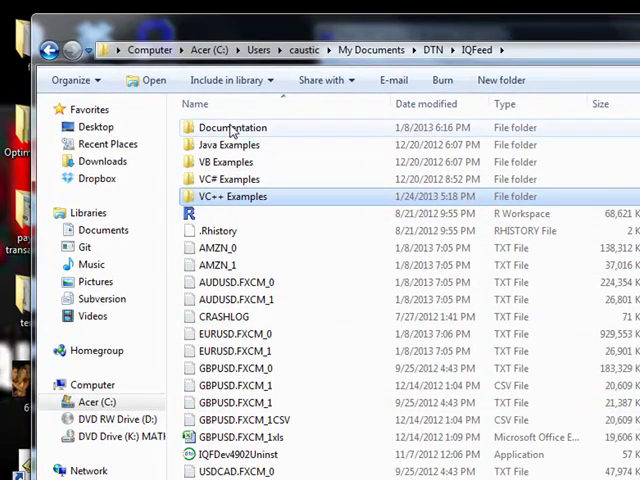
mouse_move(230, 162)
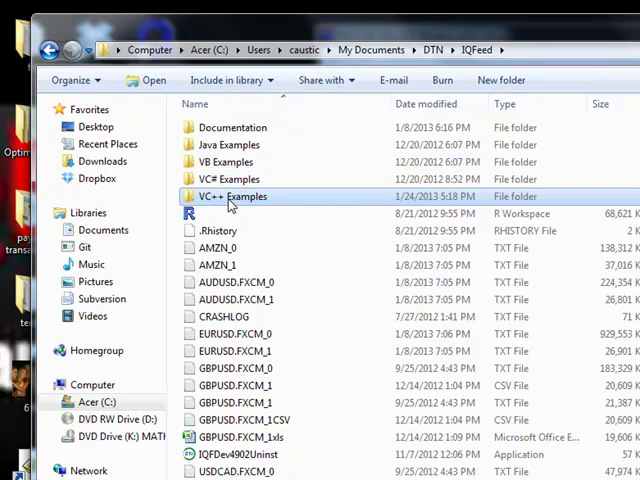
- Browse into Documents > DTN > IQFeed > VC++ Examples and select the Level1Socket folder
double_click(234, 196)
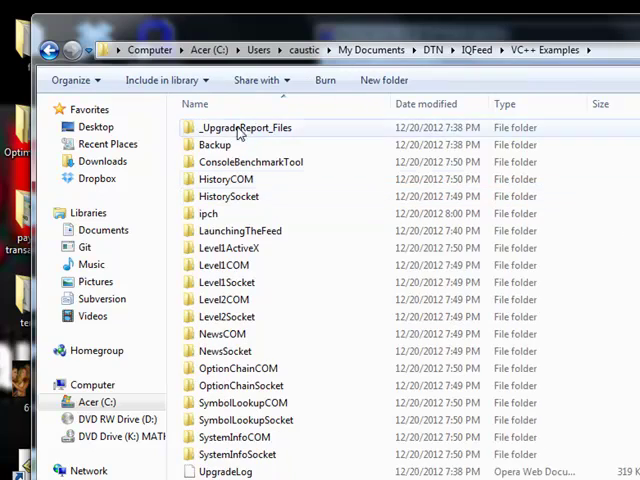
mouse_move(404, 130)
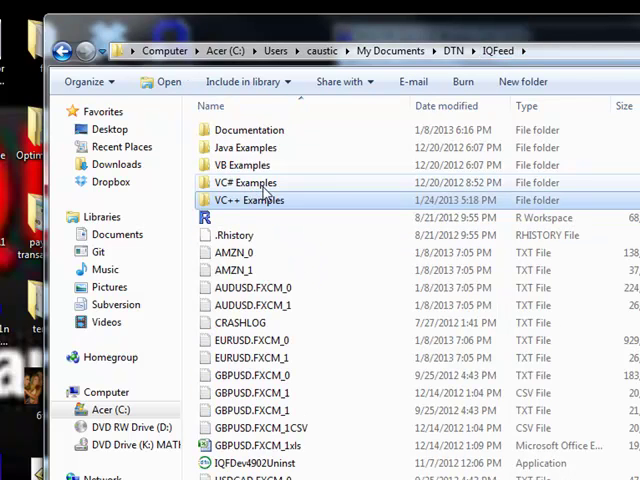
double_click(244, 182)
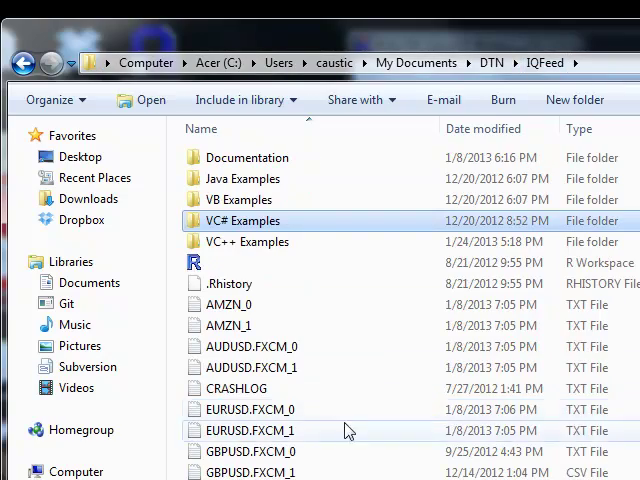
double_click(248, 240)
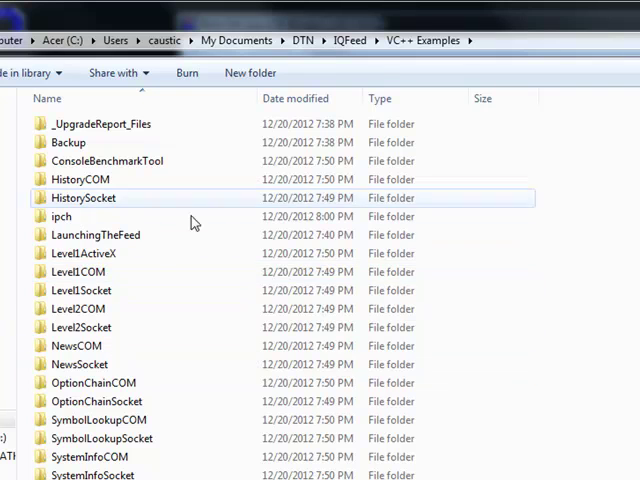
mouse_move(332, 76)
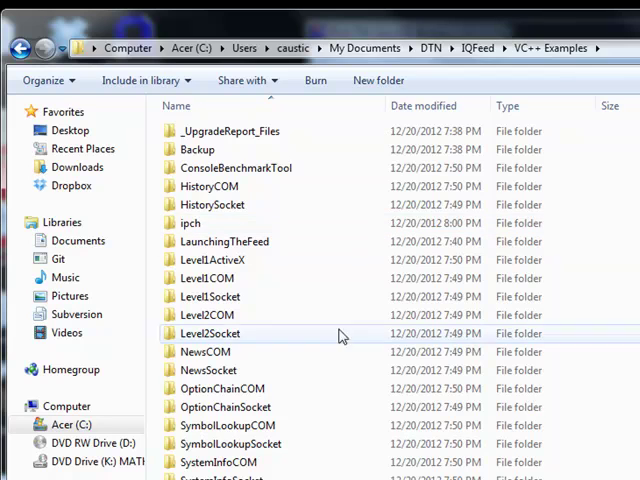
mouse_move(284, 260)
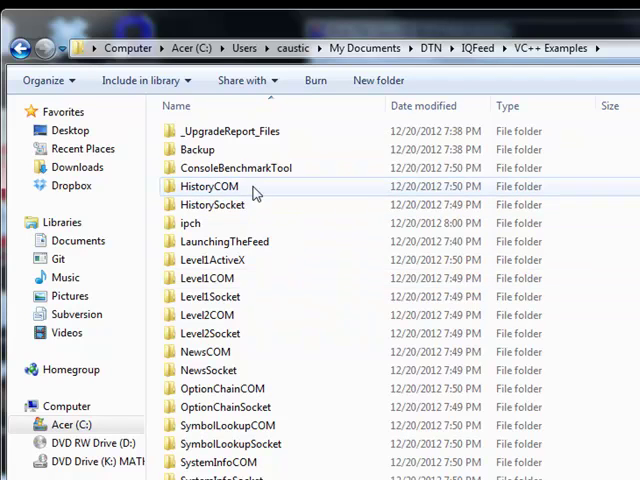
mouse_move(228, 278)
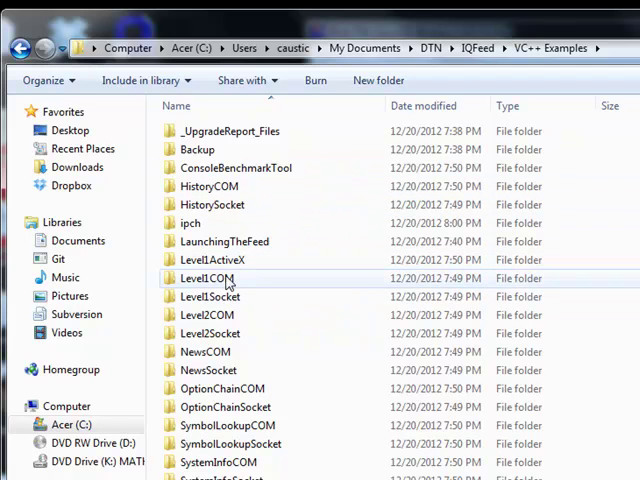
left_click(224, 240)
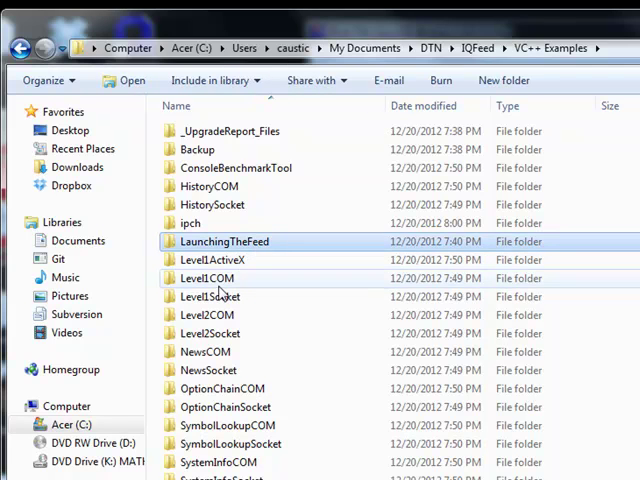
left_click(208, 296)
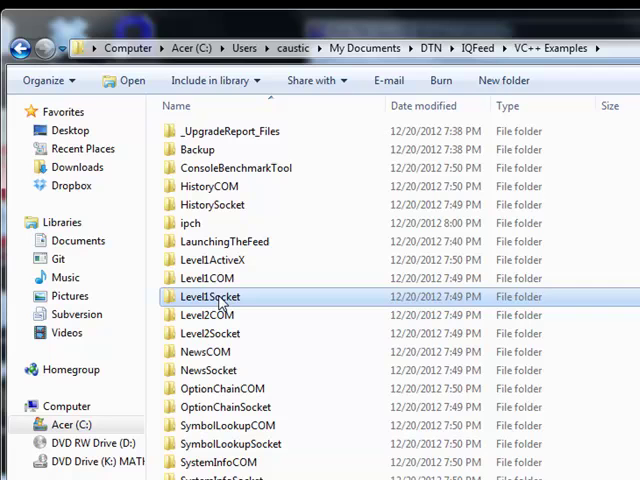
mouse_move(224, 304)
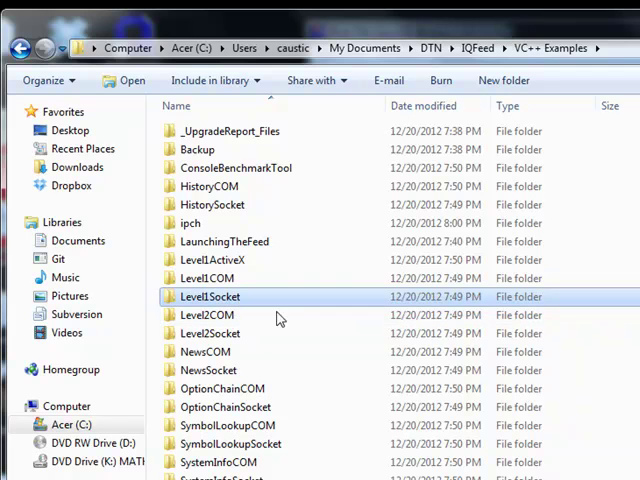
- Run Level1Socket_VC from its Release folder and watch live quotes for AAPL
double_click(210, 296)
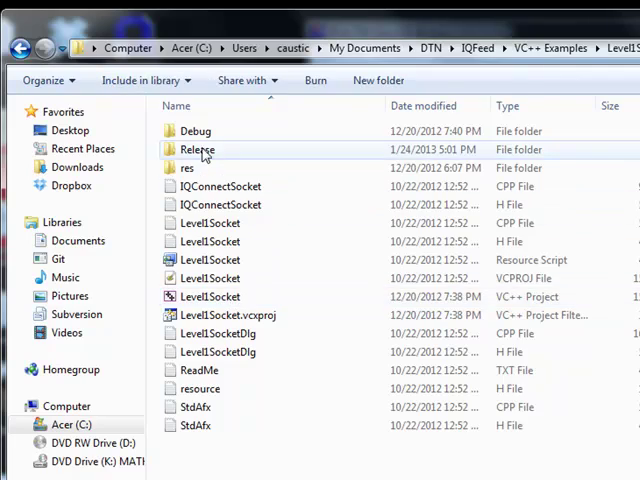
double_click(196, 148)
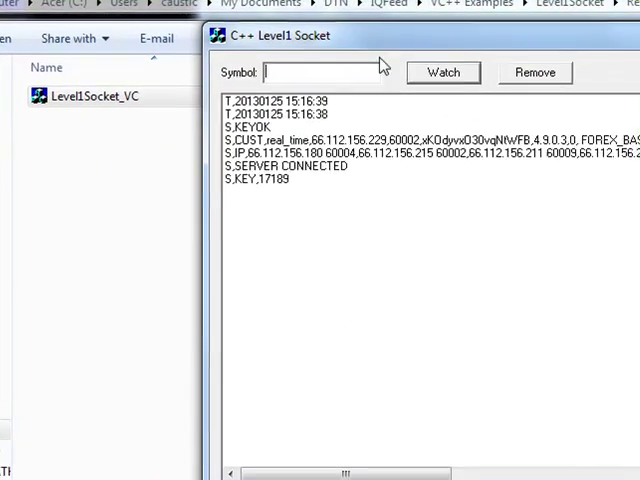
type("AAPL")
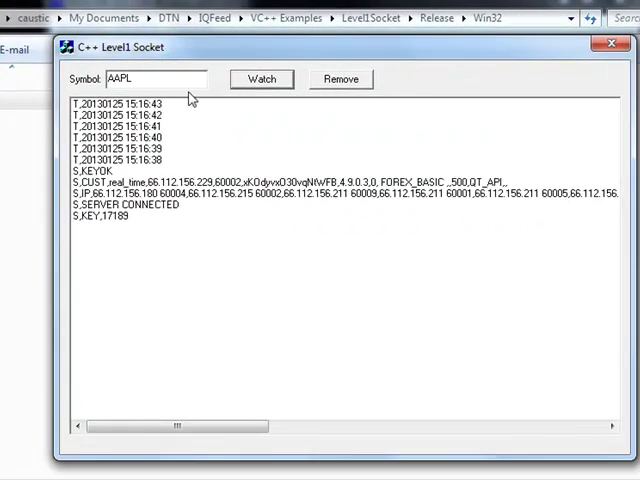
left_click(260, 80)
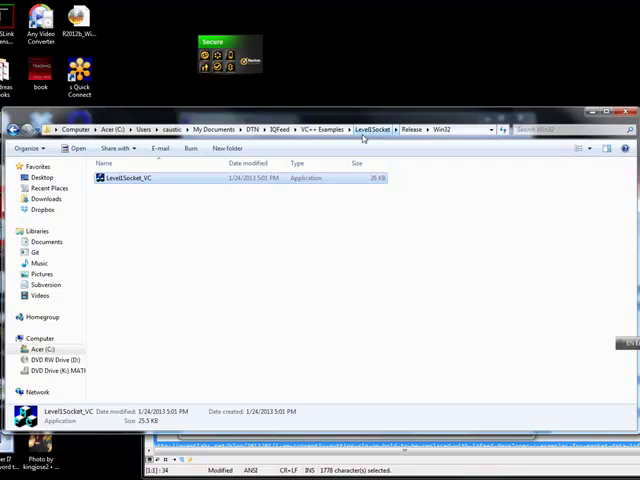
- Navigate Explorer back up to the VC++ Examples folder listing all projects
left_click(372, 130)
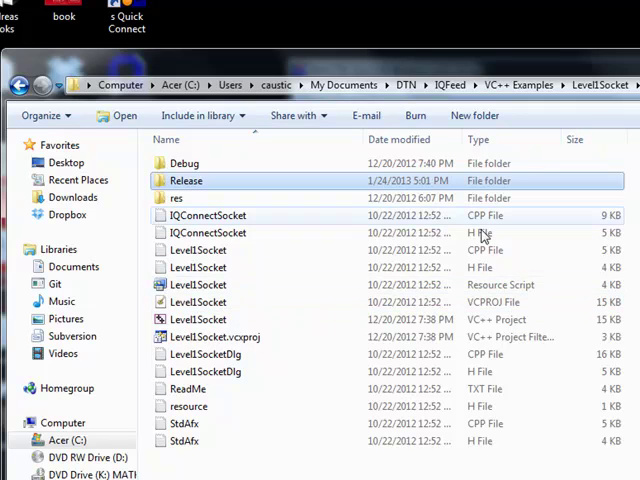
mouse_move(228, 250)
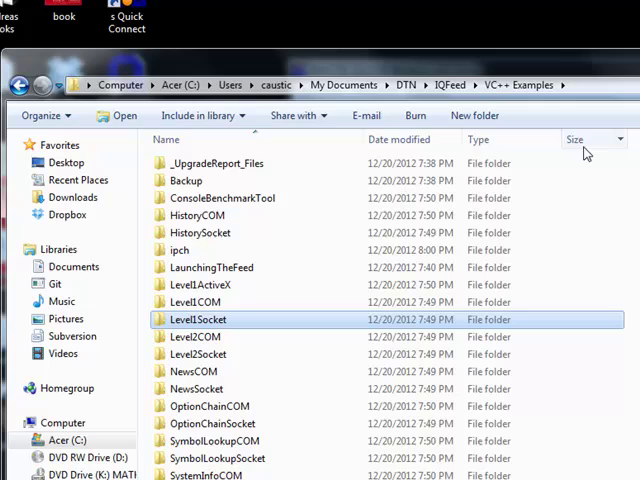
mouse_move(378, 284)
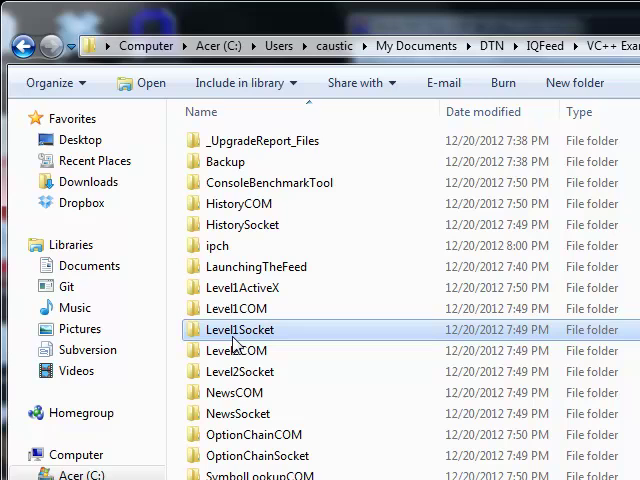
mouse_move(330, 456)
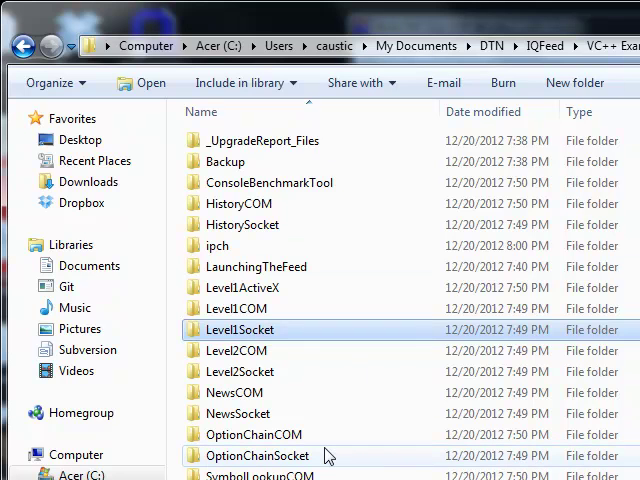
mouse_move(324, 412)
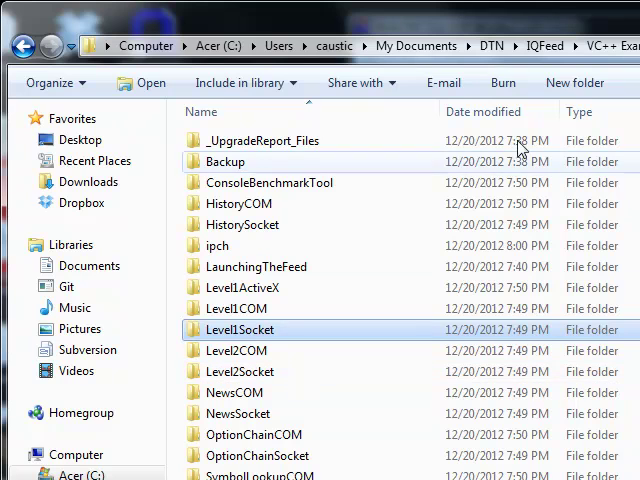
mouse_move(570, 168)
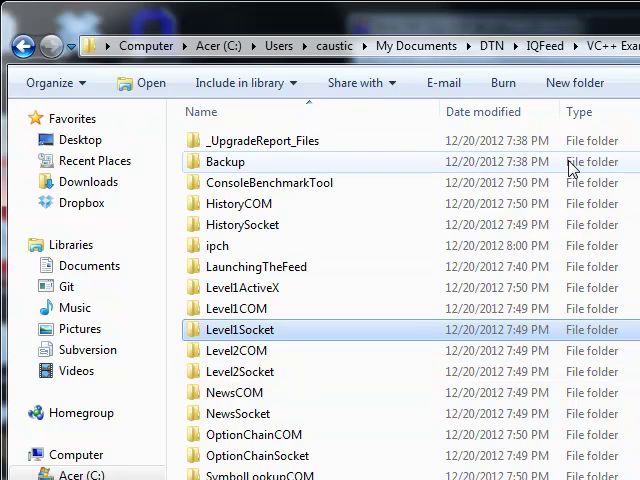
mouse_move(560, 182)
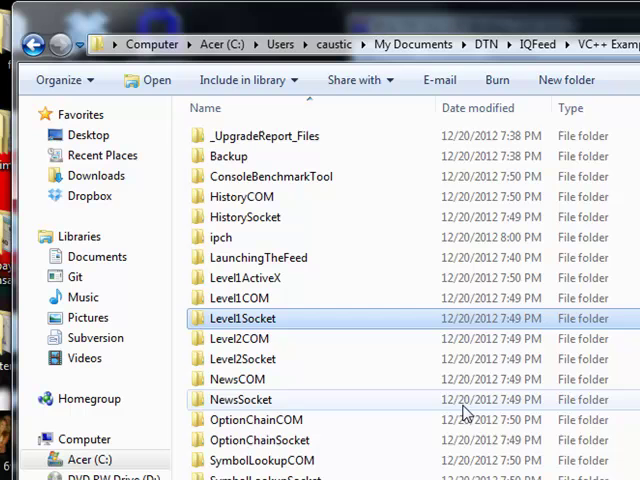
mouse_move(420, 456)
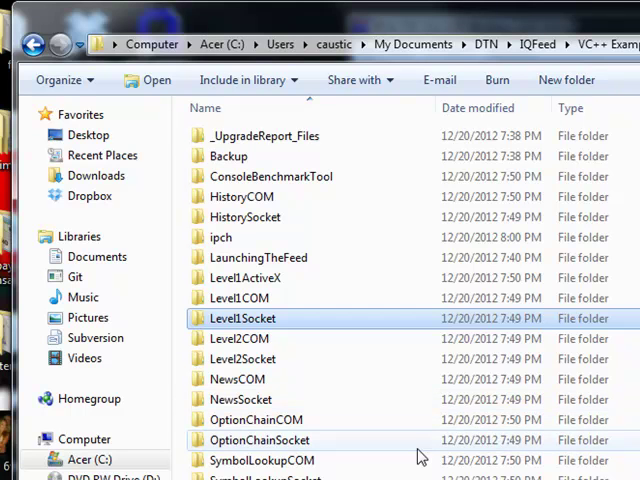
mouse_move(448, 380)
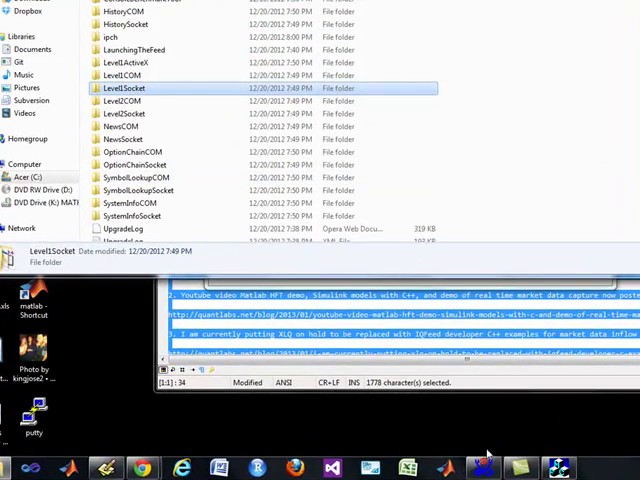
mouse_move(556, 462)
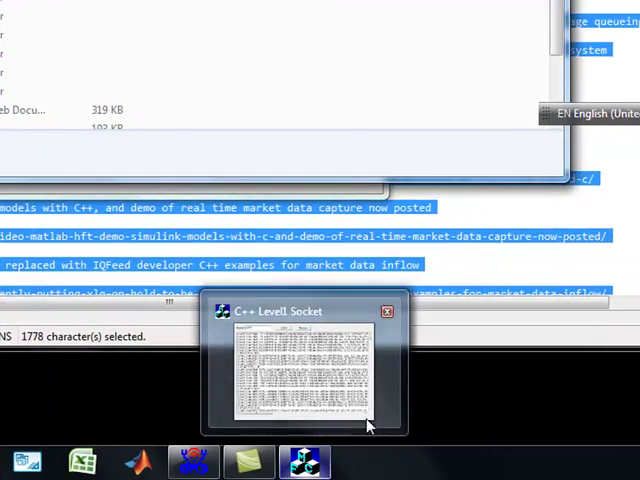
left_click(388, 312)
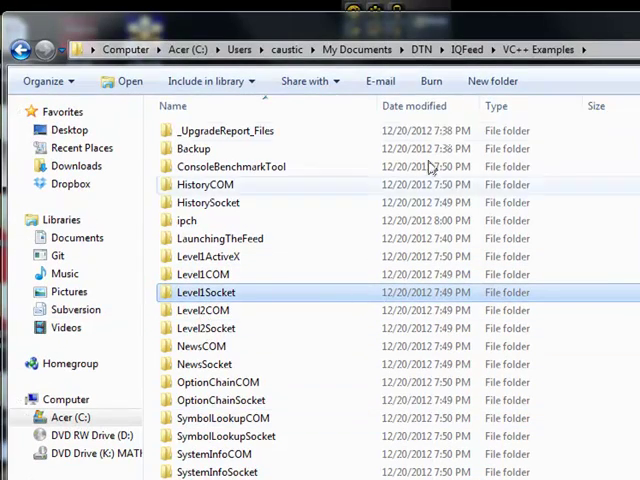
mouse_move(180, 442)
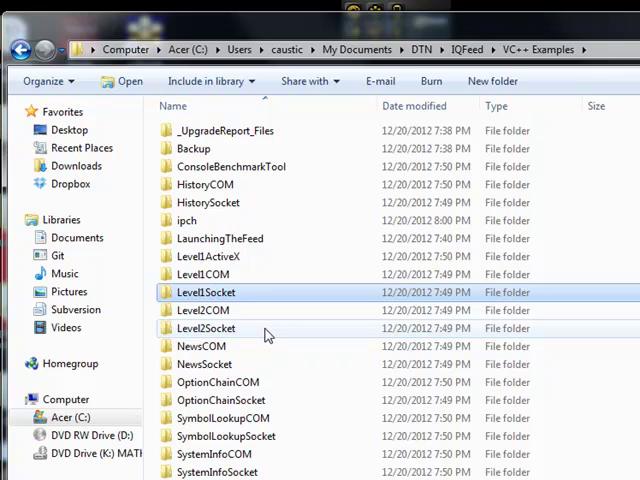
mouse_move(252, 346)
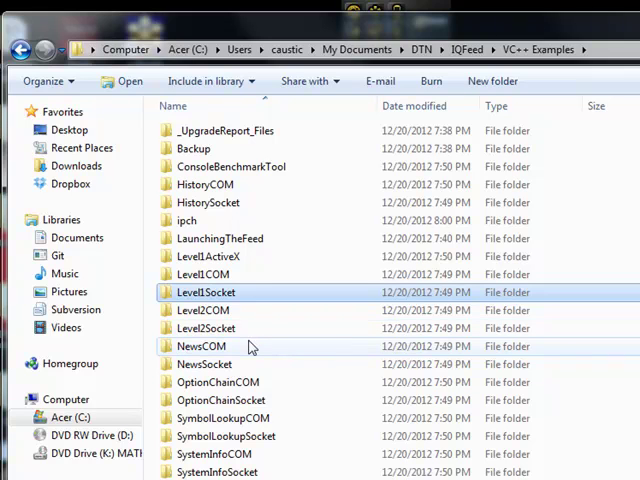
mouse_move(232, 352)
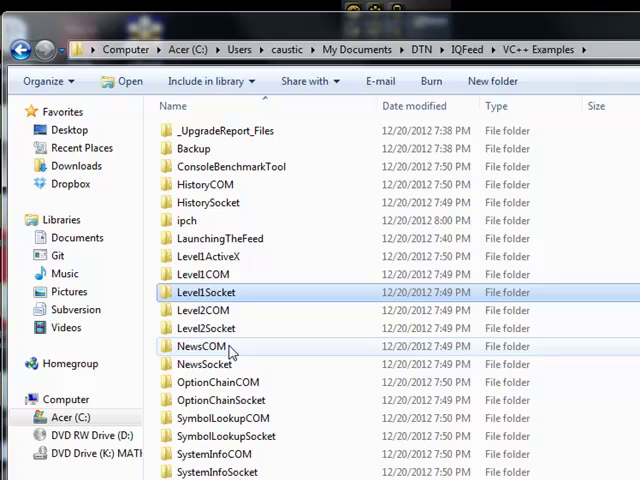
- Run NewsSocket_VC.exe from the NewsSocket Release Win32 folder
double_click(204, 364)
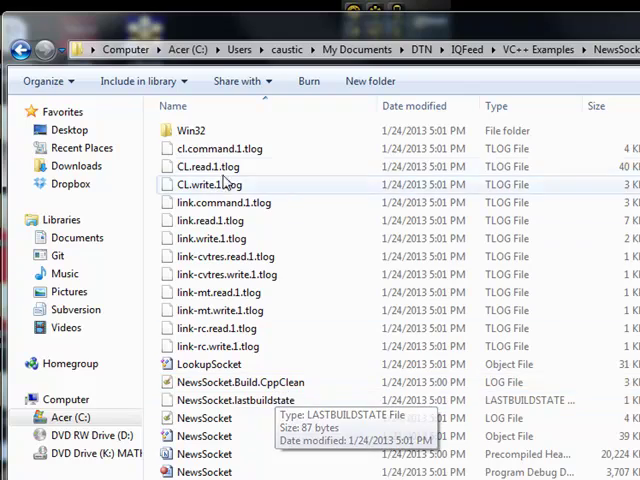
double_click(192, 130)
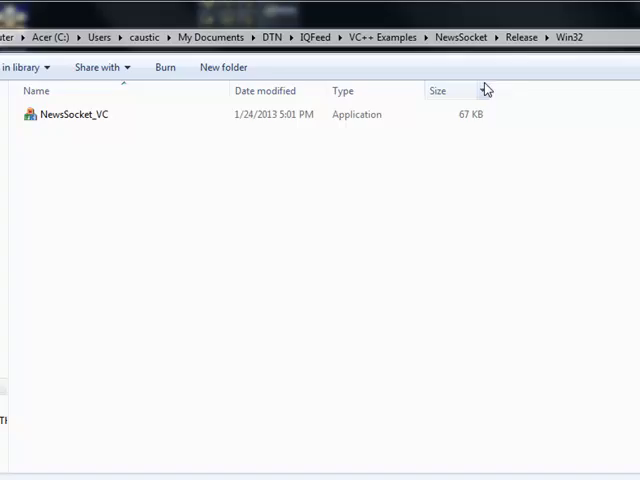
double_click(76, 114)
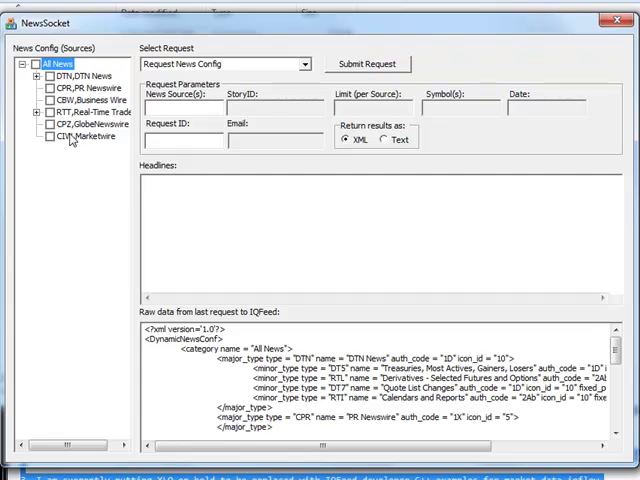
- Request PR Newswire headlines, select the Hexion Corporation headline for a story request, then return to Explorer
left_click(104, 112)
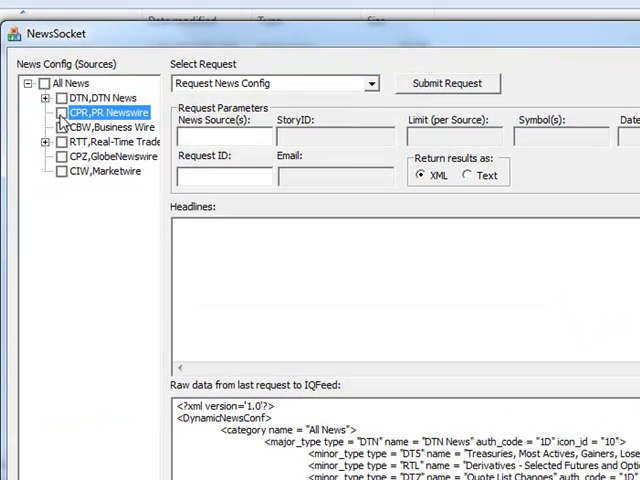
left_click(60, 112)
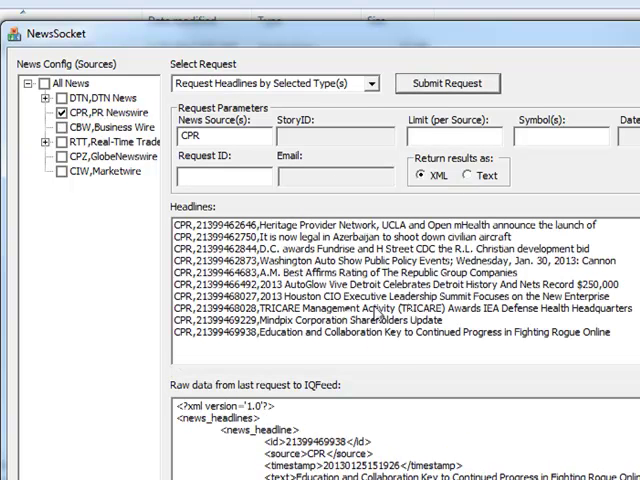
mouse_move(548, 296)
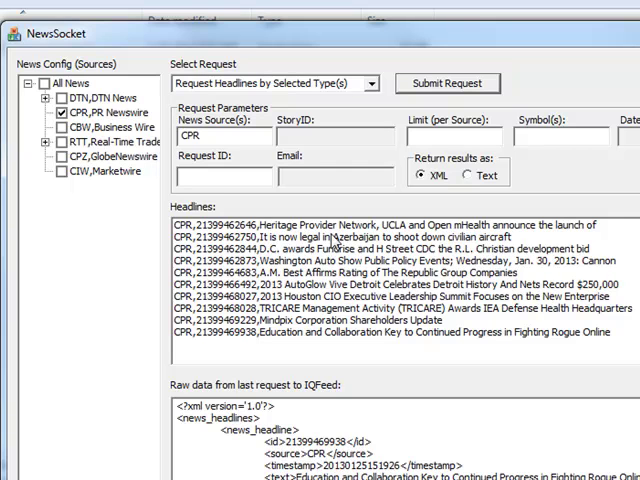
mouse_move(378, 252)
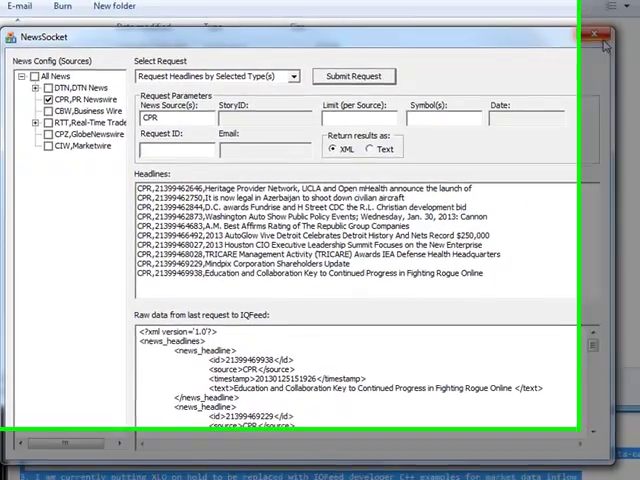
left_click(344, 298)
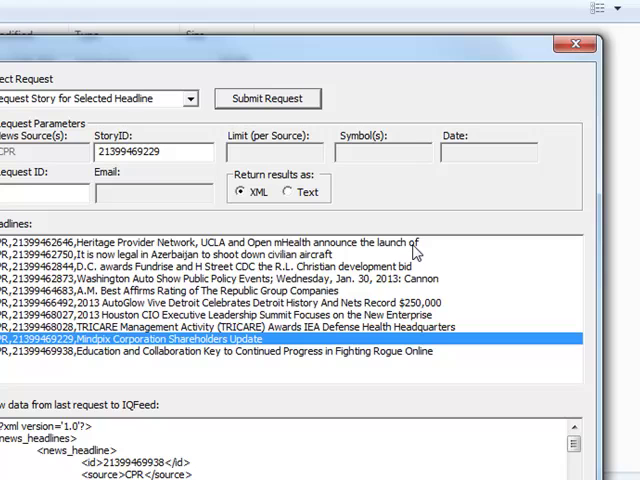
mouse_move(534, 140)
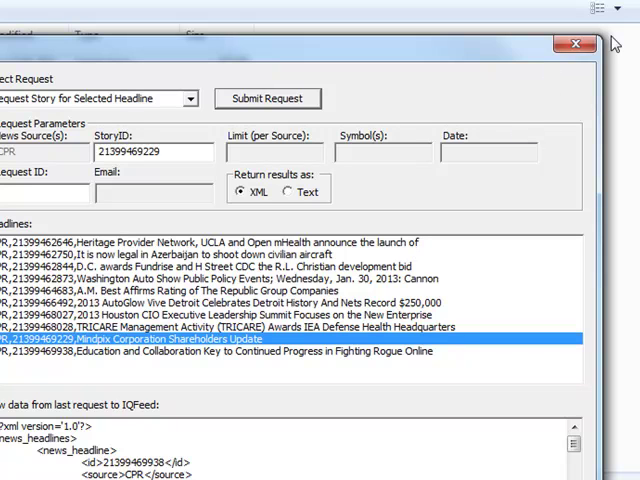
mouse_move(576, 44)
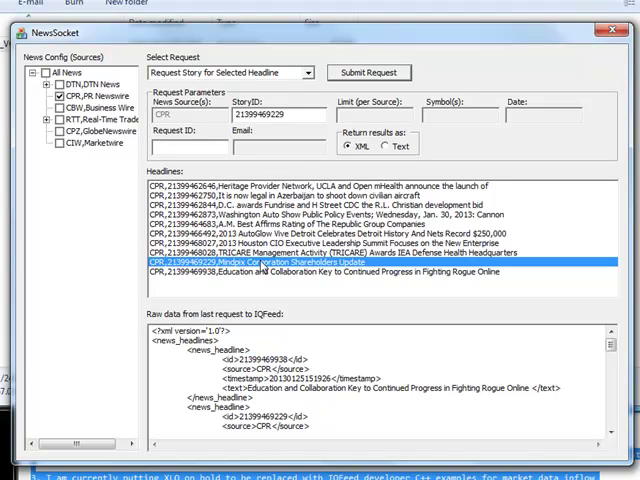
mouse_move(54, 350)
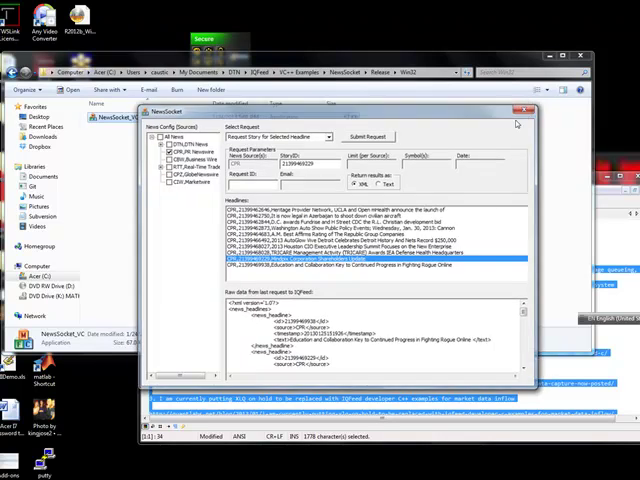
left_click(524, 110)
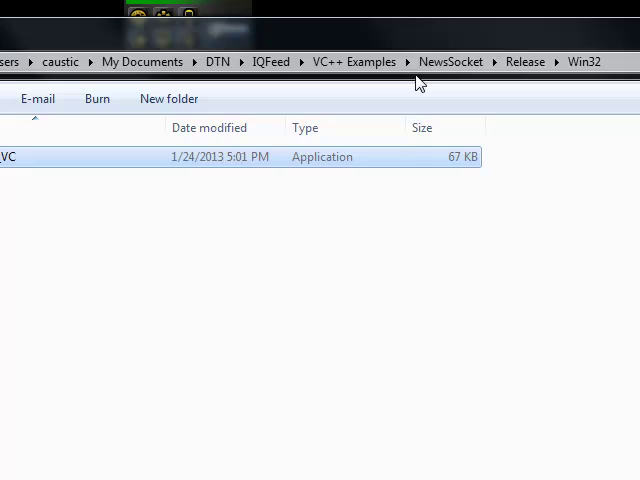
- Go back to VC++ Examples and open the OptionChainSocket project folder
left_click(352, 60)
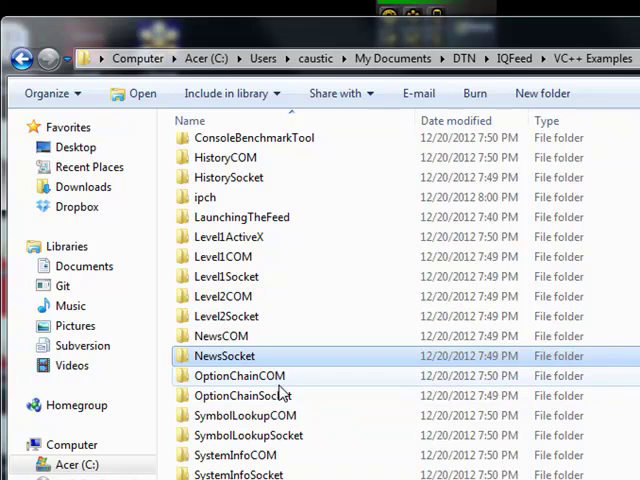
left_click(244, 396)
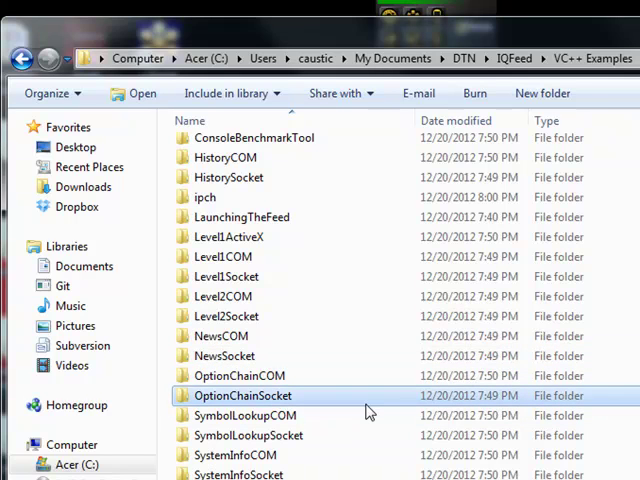
double_click(242, 396)
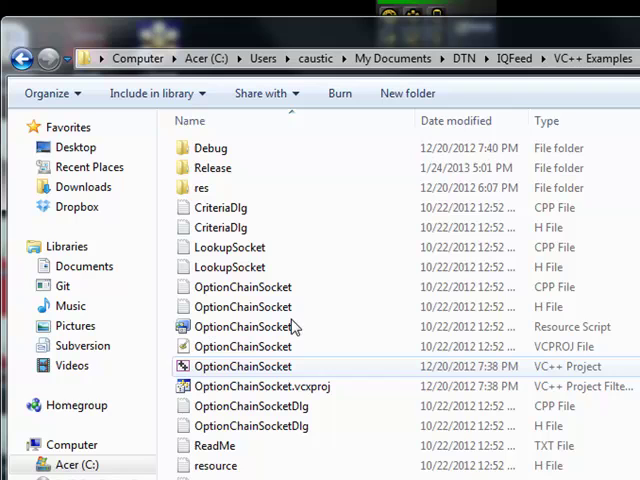
mouse_move(290, 246)
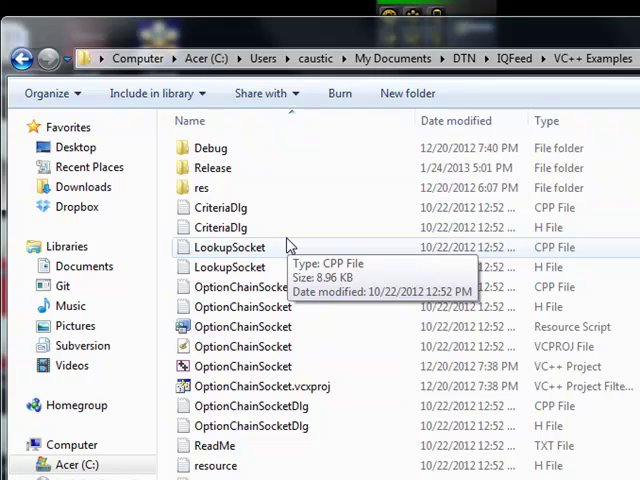
mouse_move(186, 346)
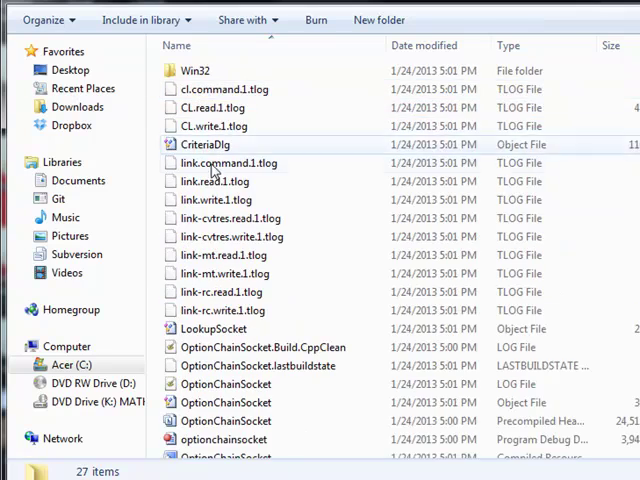
- Run OptionChainSocket_VC from Release and look up the option chain for YHOO
double_click(196, 70)
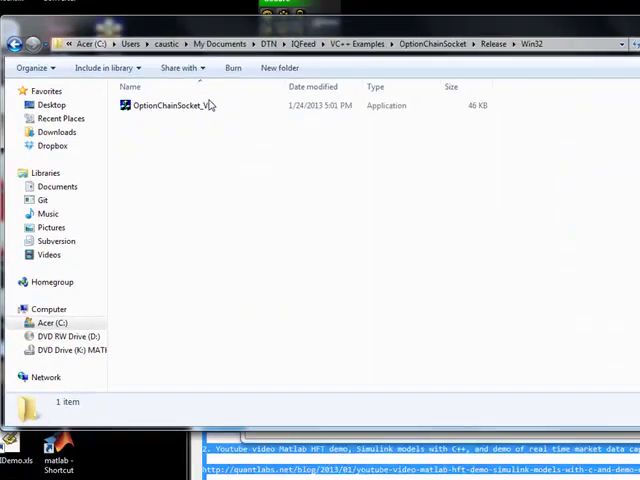
double_click(170, 104)
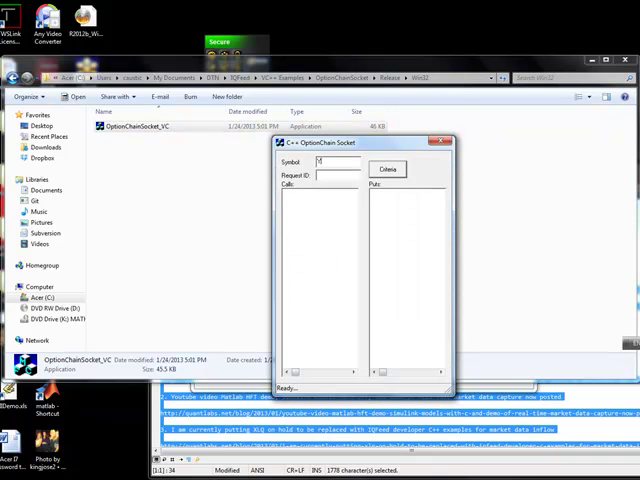
type("YHOO")
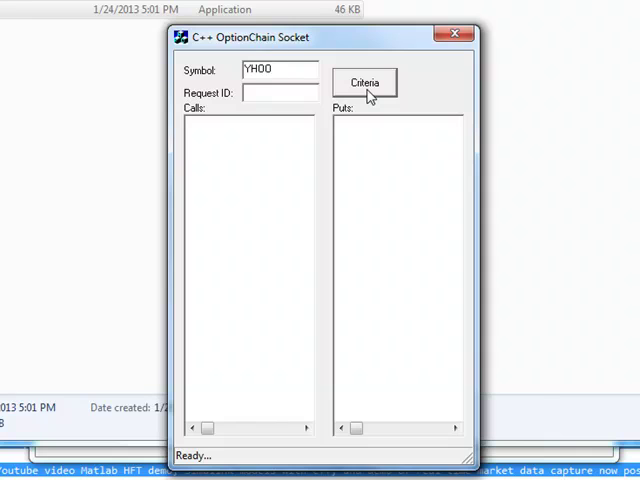
left_click(364, 82)
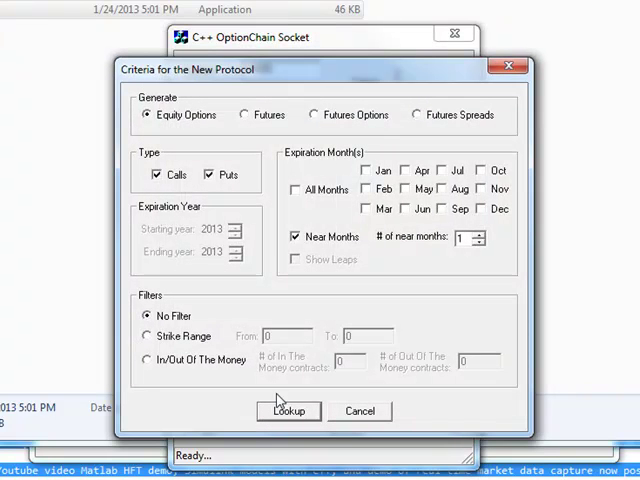
left_click(288, 412)
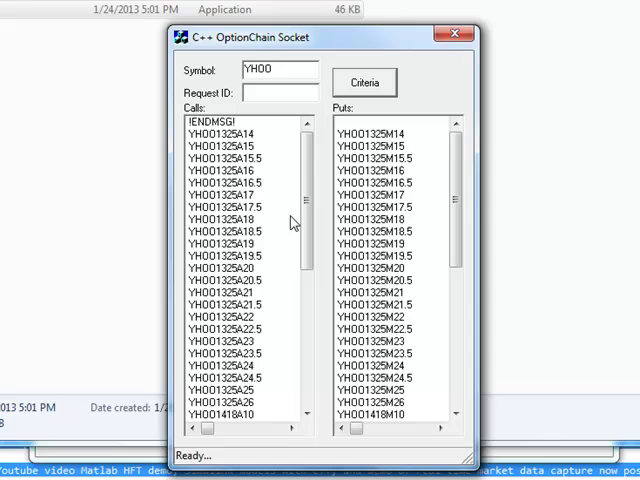
mouse_move(278, 162)
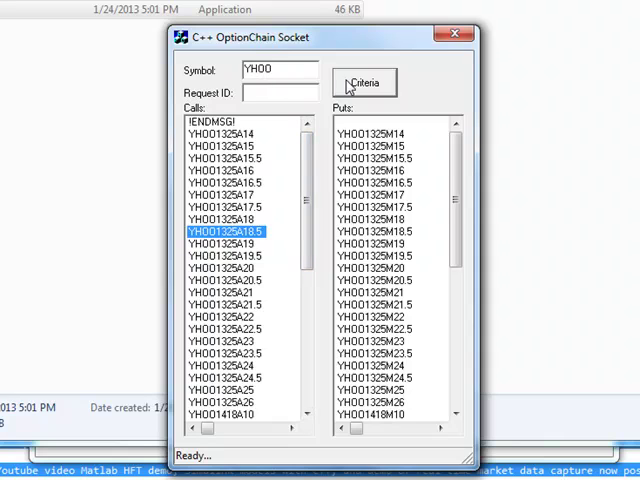
- Rerun the YHOO lookup, close OptionChain Socket and open the SymbolLookupSocket folder
left_click(364, 82)
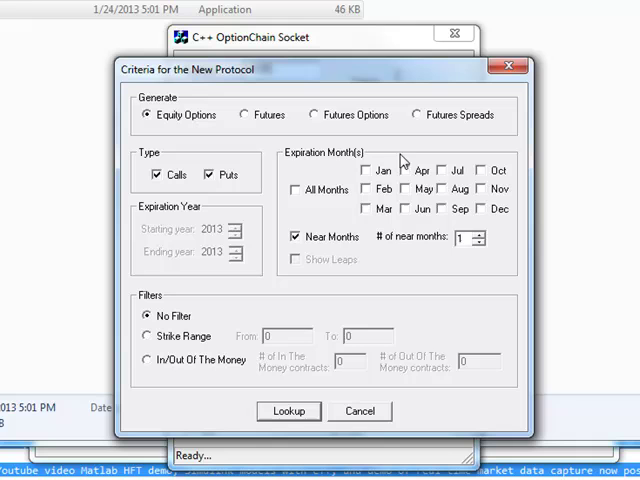
mouse_move(356, 308)
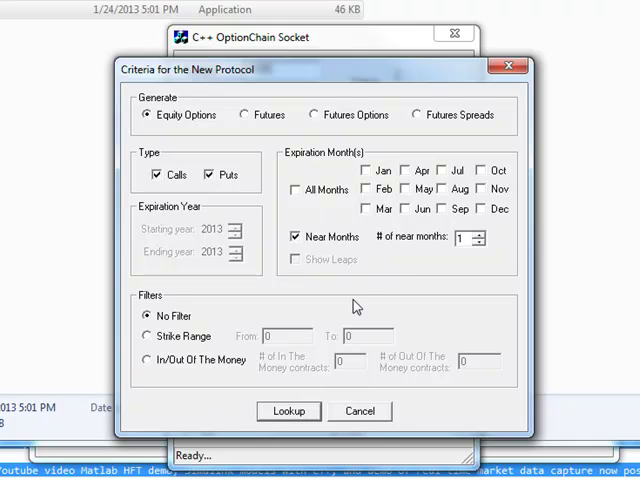
mouse_move(290, 412)
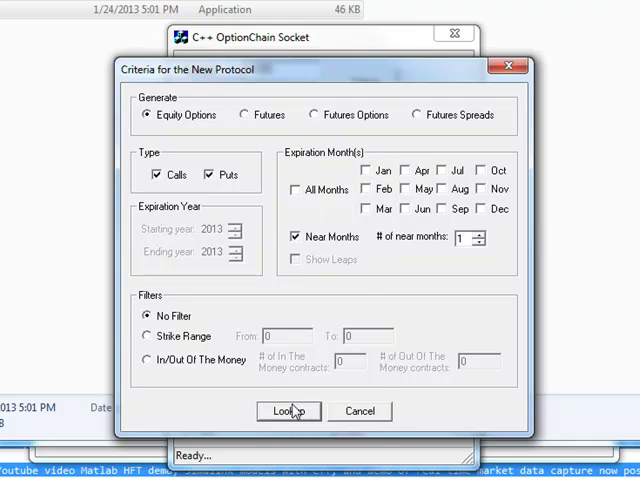
left_click(288, 412)
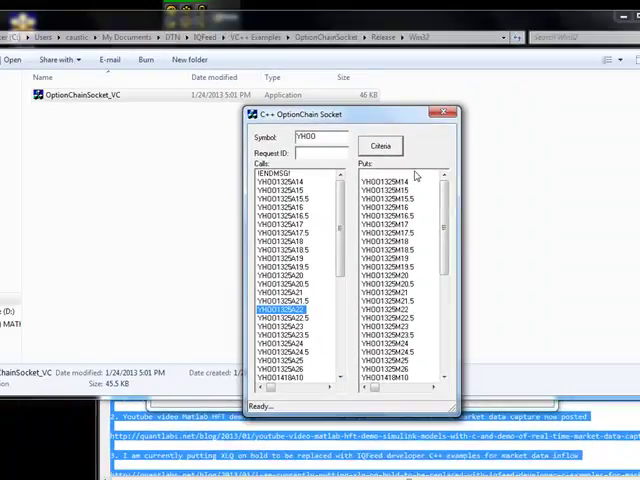
left_click(446, 114)
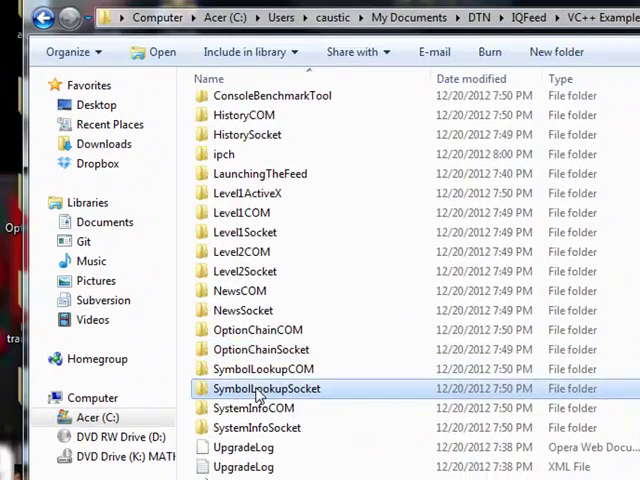
double_click(266, 388)
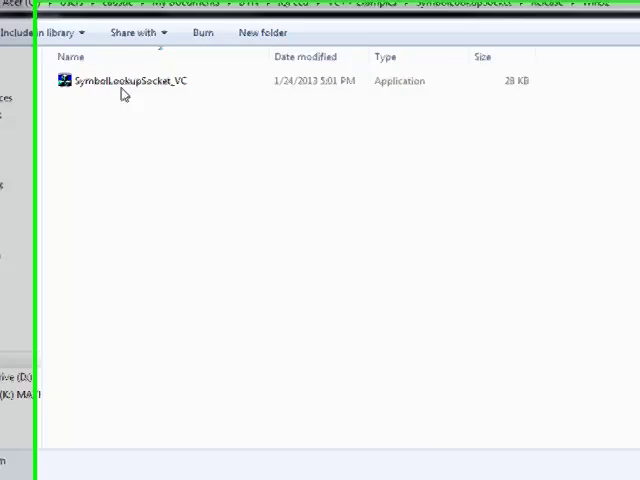
- Run SymbolLookupSocket_VC and search for AAPL, scrolling through the returned option symbols
double_click(120, 80)
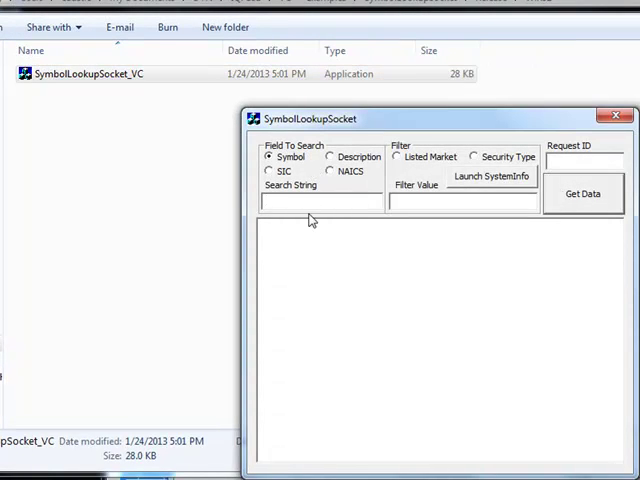
type("AAPL")
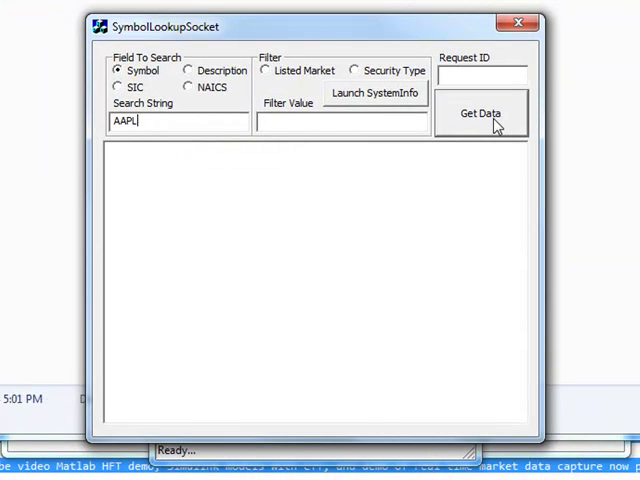
left_click(480, 112)
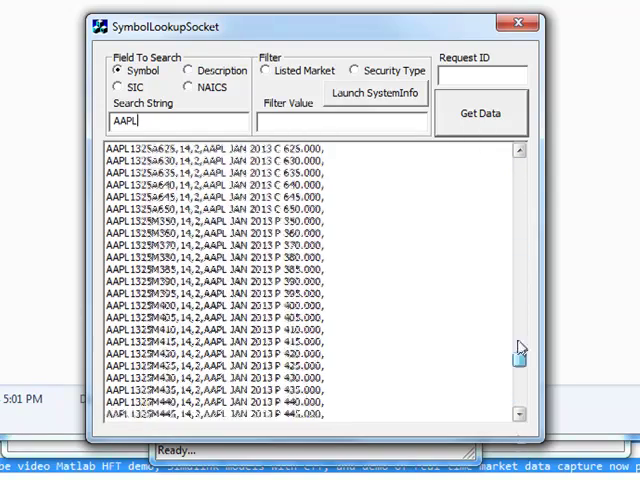
scroll("down", 3)
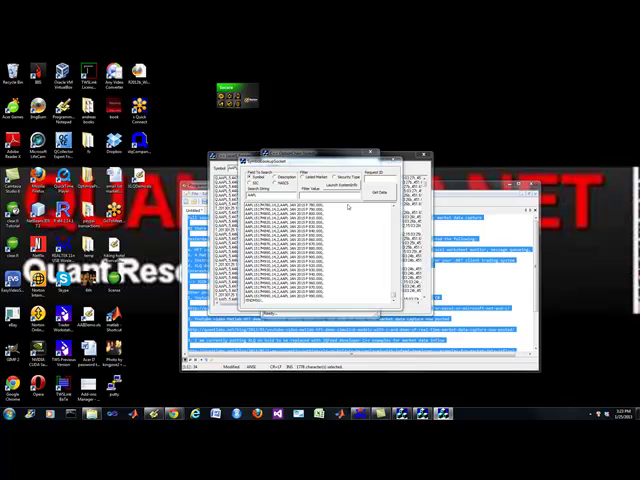
mouse_move(328, 260)
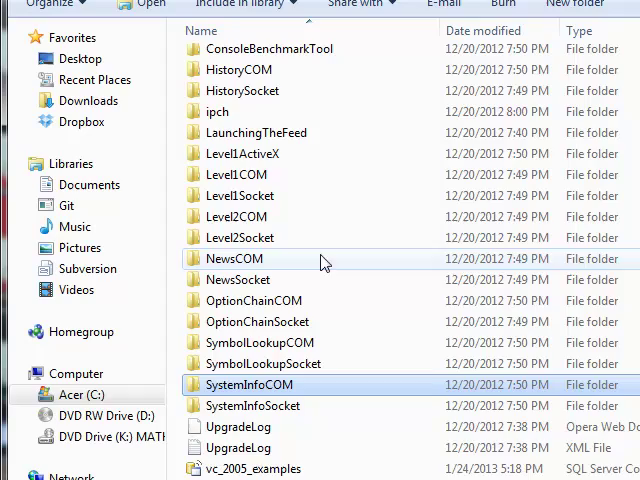
- Open the HistorySocket folder's Release Win32 directory holding HistorySocket_VC
scroll("up", 3)
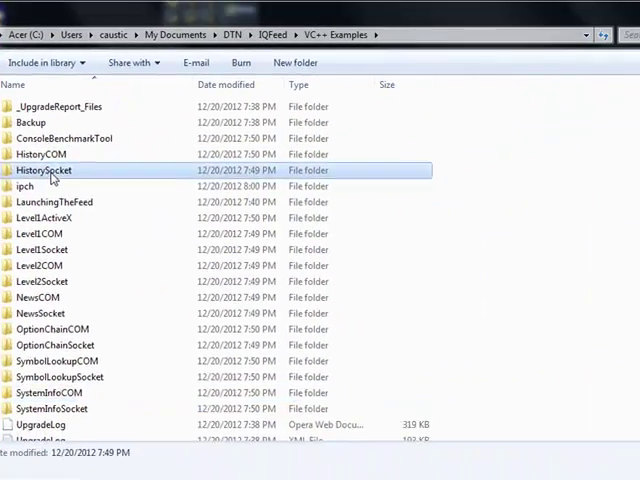
double_click(44, 170)
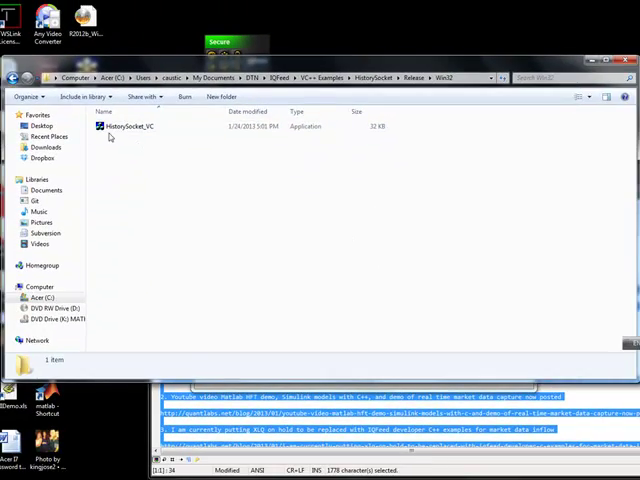
- Run HistorySocket_VC and request 1000 Tick datapoints for IBM with Tick interval type
double_click(130, 126)
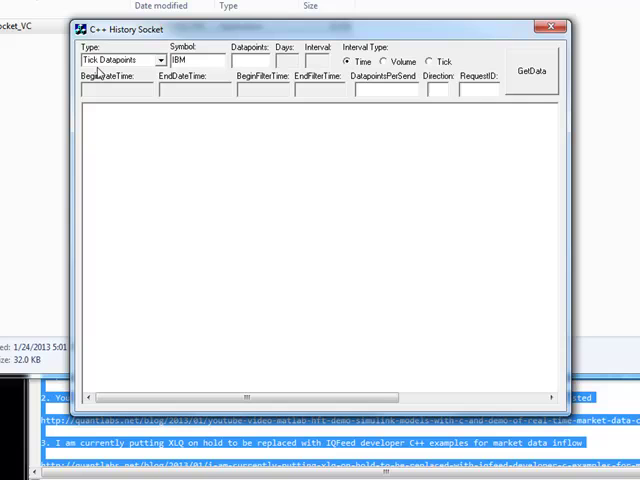
mouse_move(130, 78)
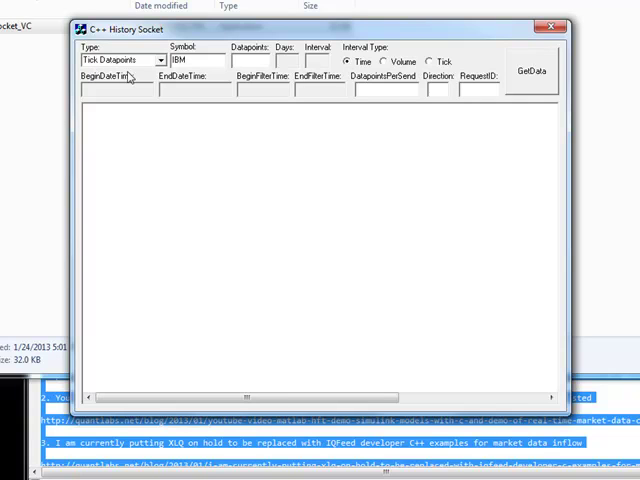
left_click(158, 60)
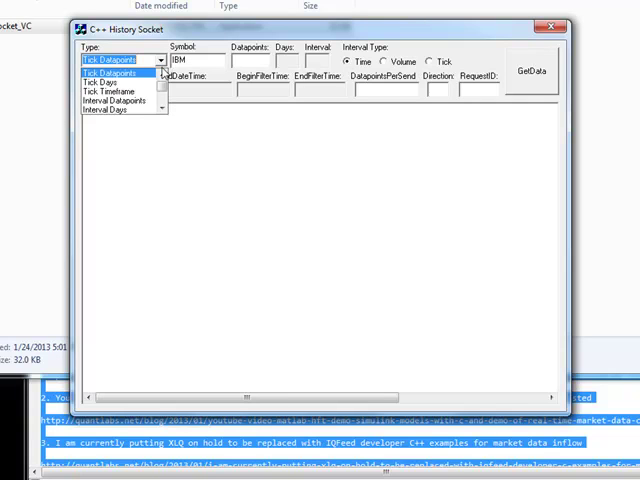
mouse_move(120, 116)
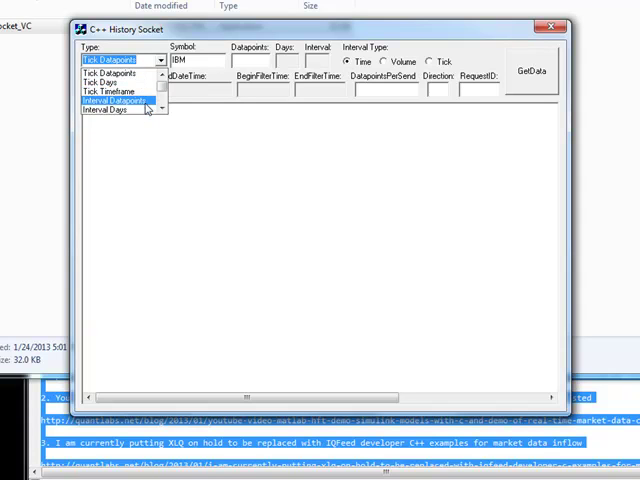
mouse_move(116, 88)
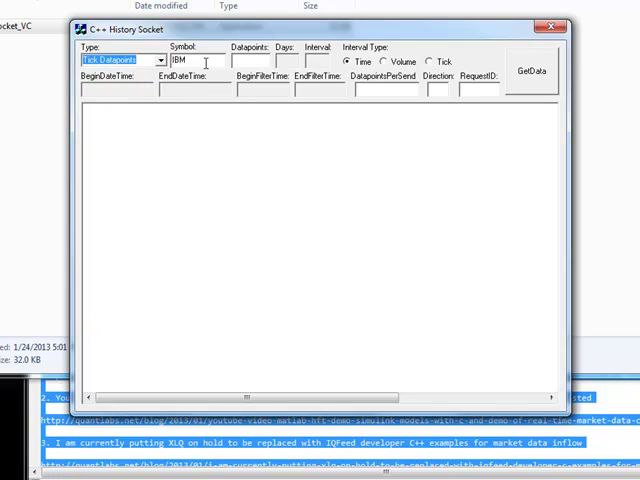
type("1000")
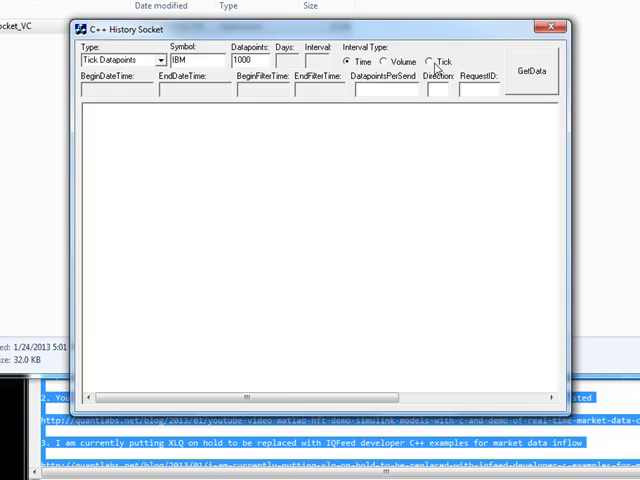
left_click(430, 62)
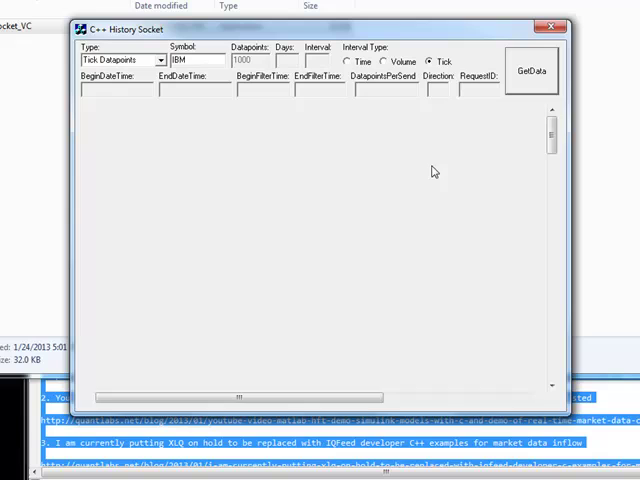
left_click(530, 68)
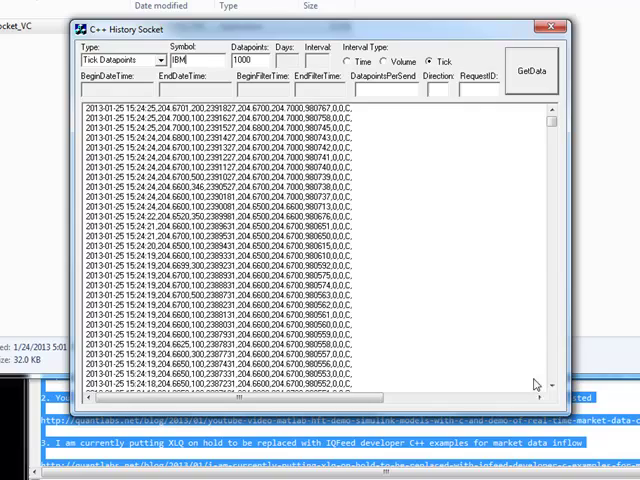
mouse_move(452, 280)
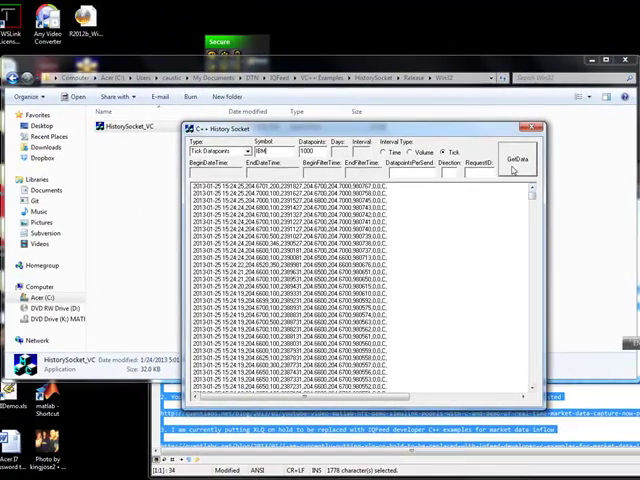
- Close the History Socket example and browse the VC++ Examples folder's COM and Socket project list
left_click(532, 128)
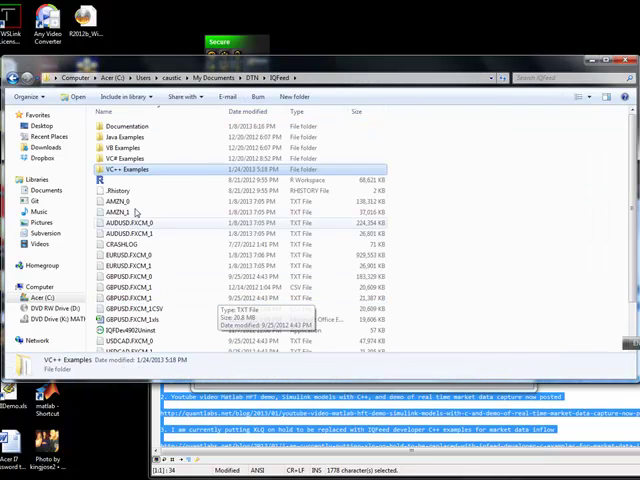
double_click(128, 168)
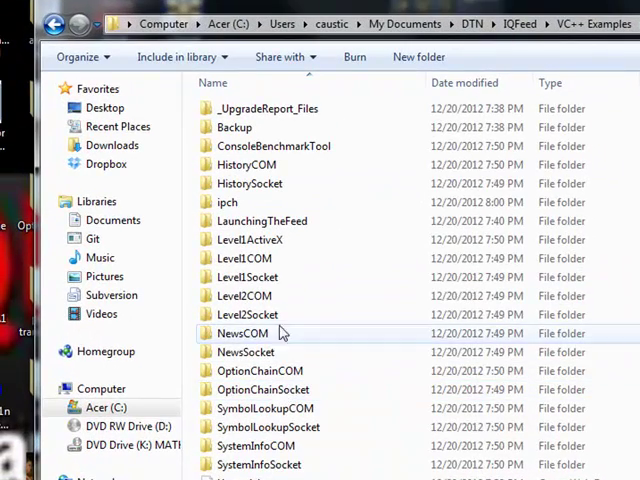
scroll("down", 3)
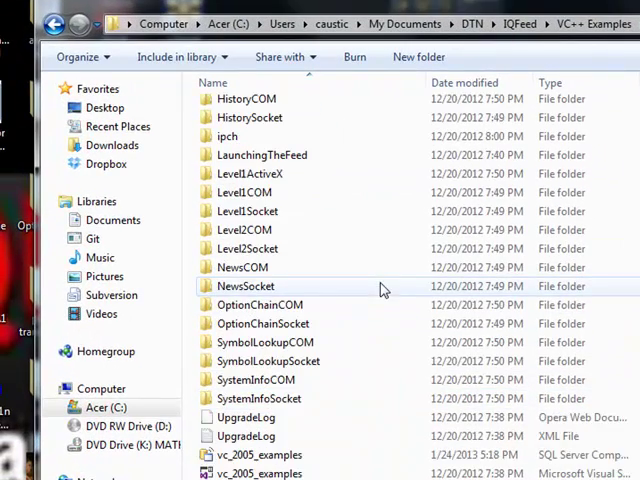
scroll("up", 3)
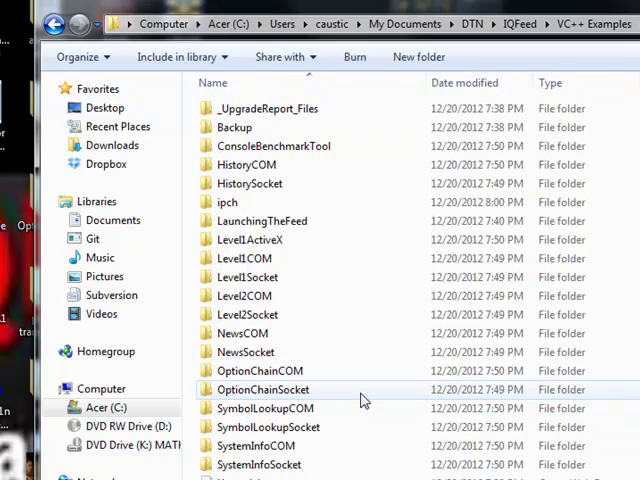
scroll("down", 3)
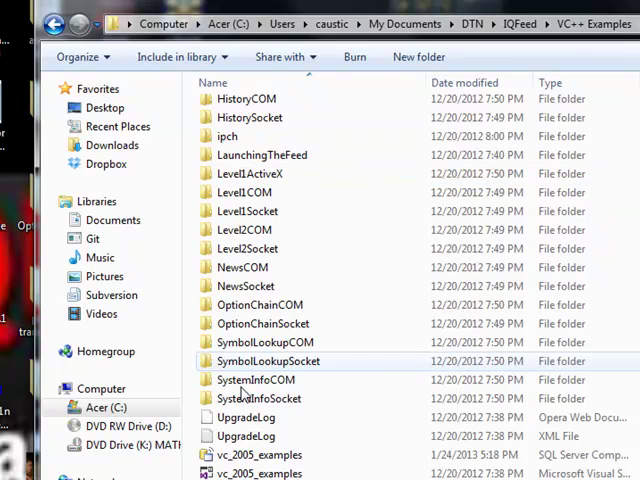
mouse_move(304, 432)
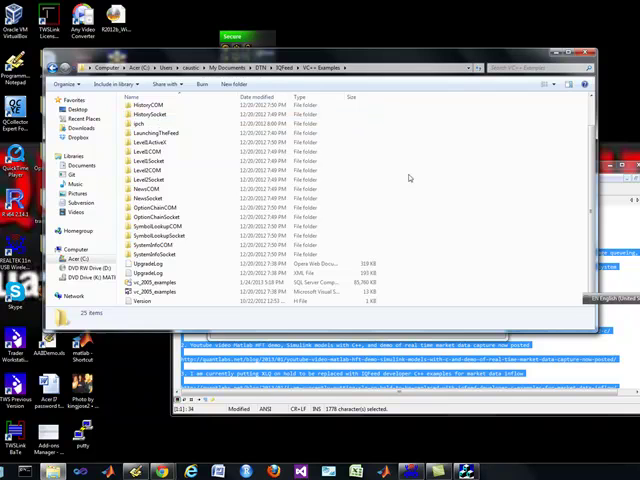
mouse_move(572, 184)
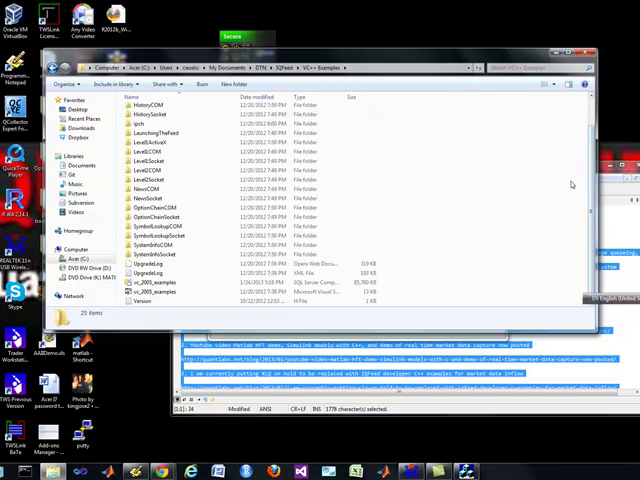
scroll("up", 3)
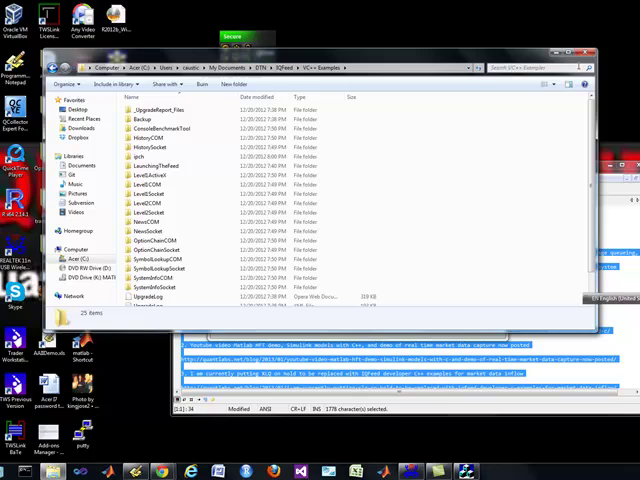